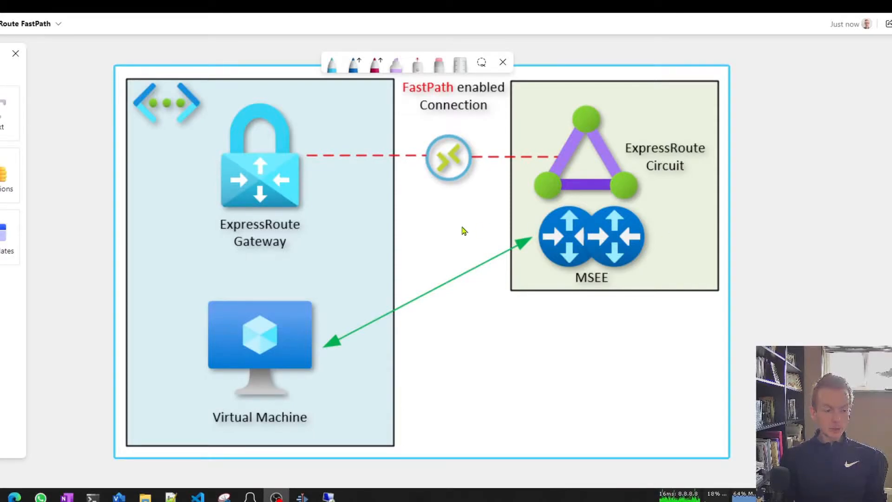
mouse_move(461, 229)
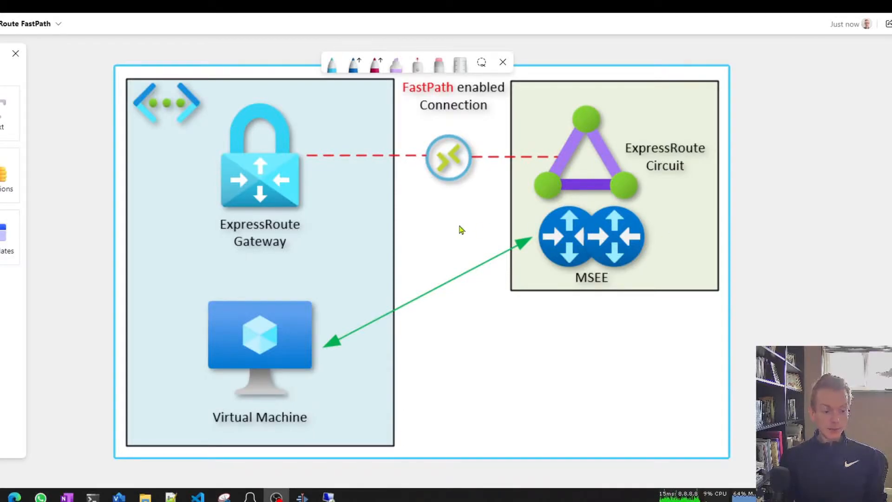
mouse_move(435, 186)
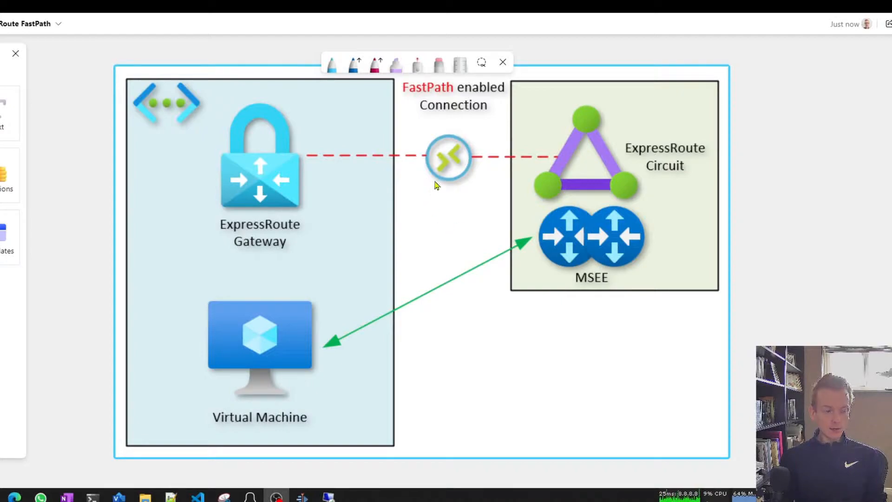
mouse_move(262, 173)
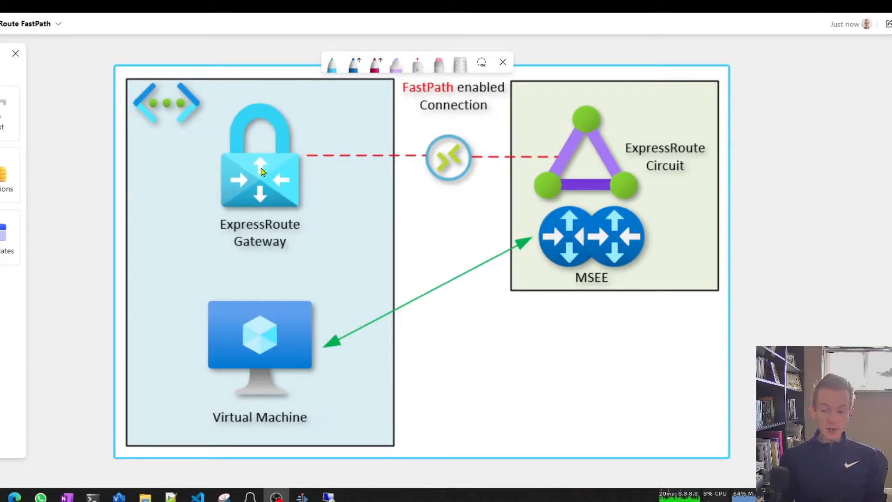
mouse_move(263, 166)
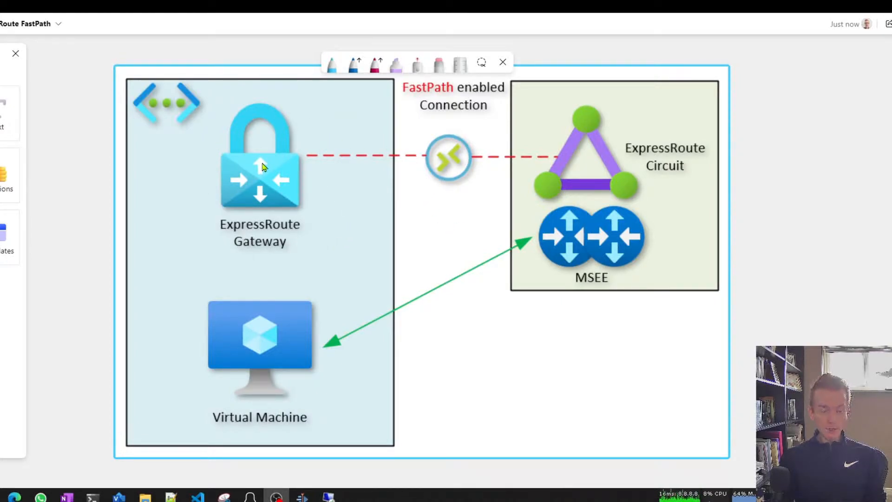
mouse_move(380, 225)
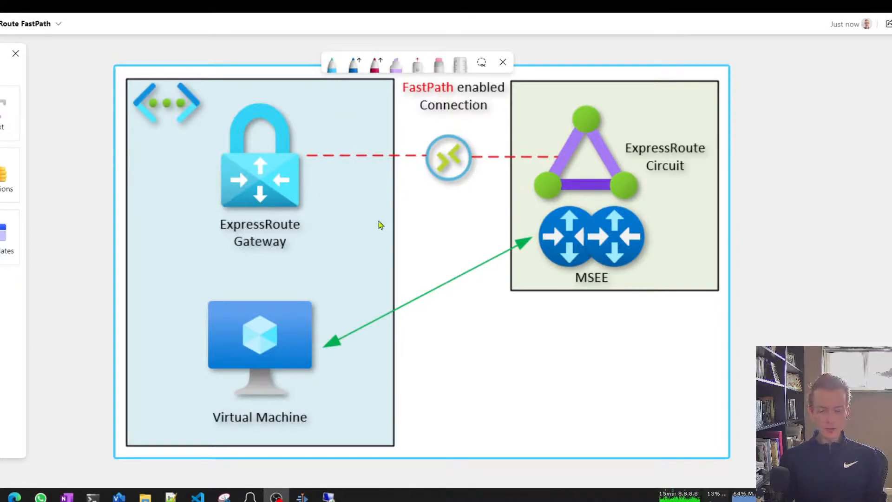
mouse_move(413, 207)
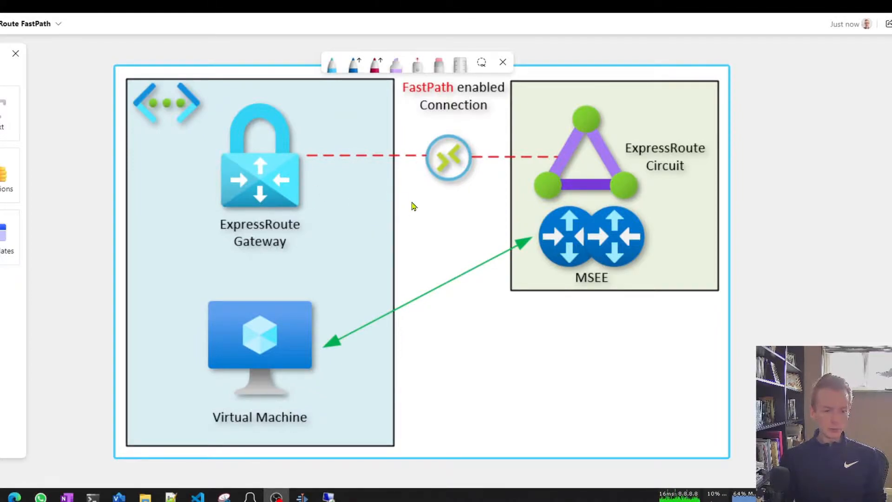
mouse_move(382, 189)
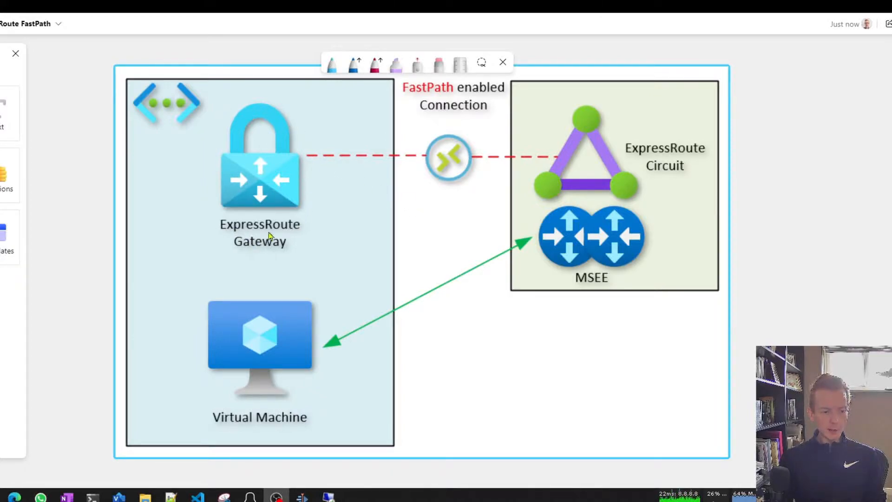
mouse_move(330, 203)
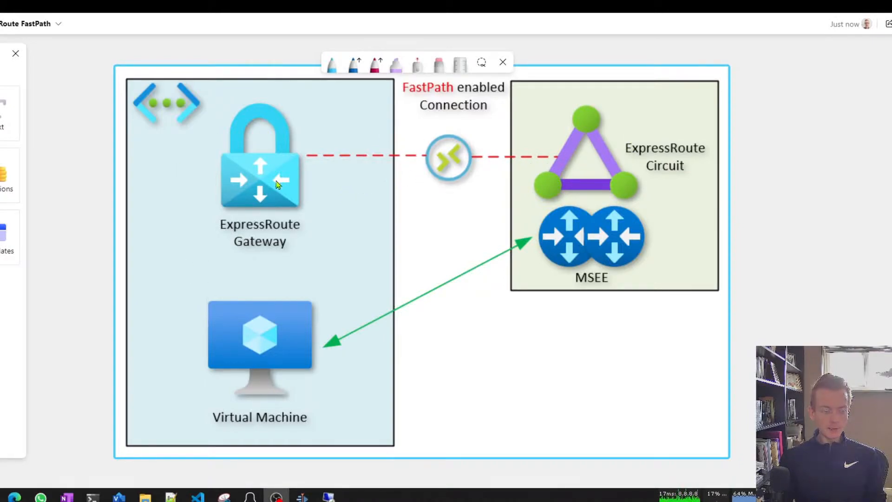
mouse_move(241, 120)
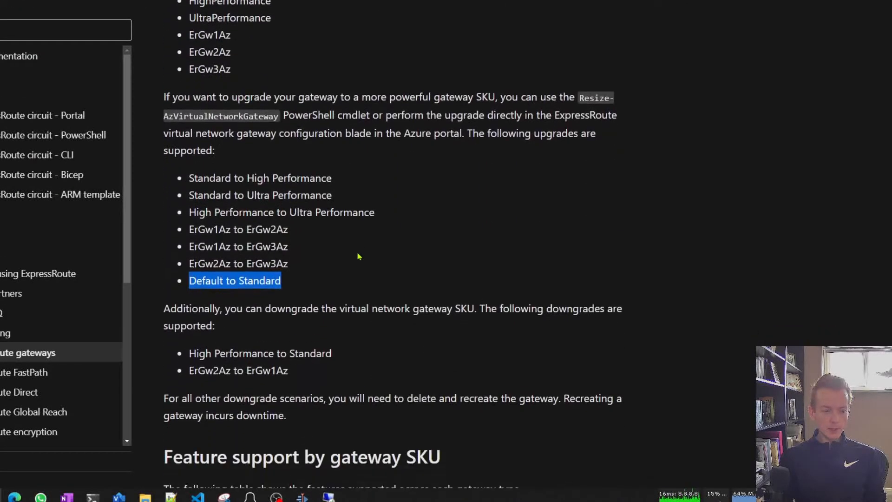
Step: Scroll around the ER-GW-WE Overview blade and drag-select a line of its details
scroll("down", 3)
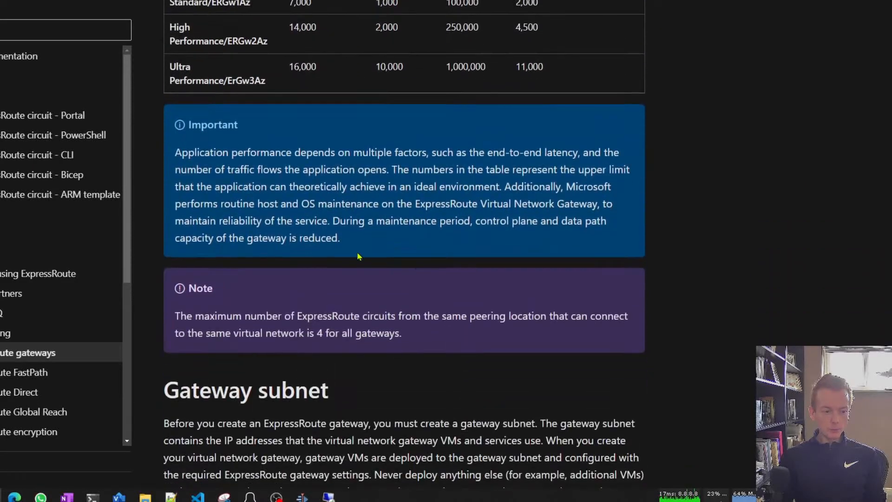
scroll("up", 3)
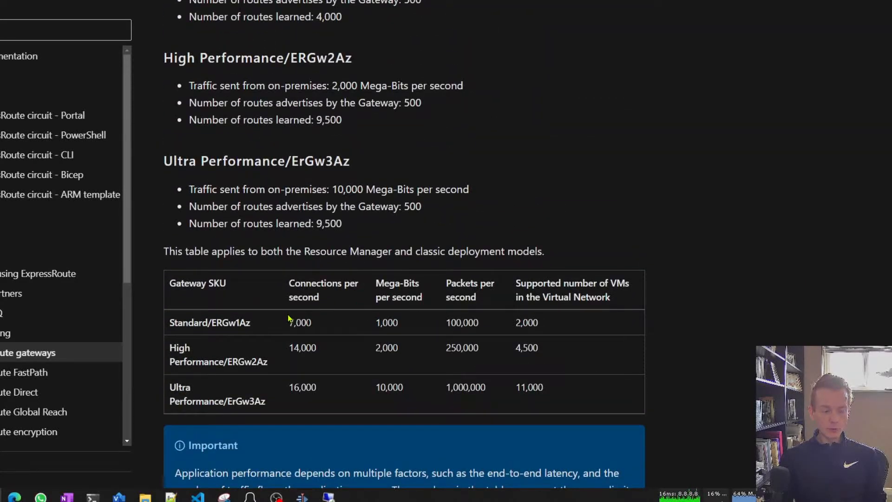
mouse_move(392, 371)
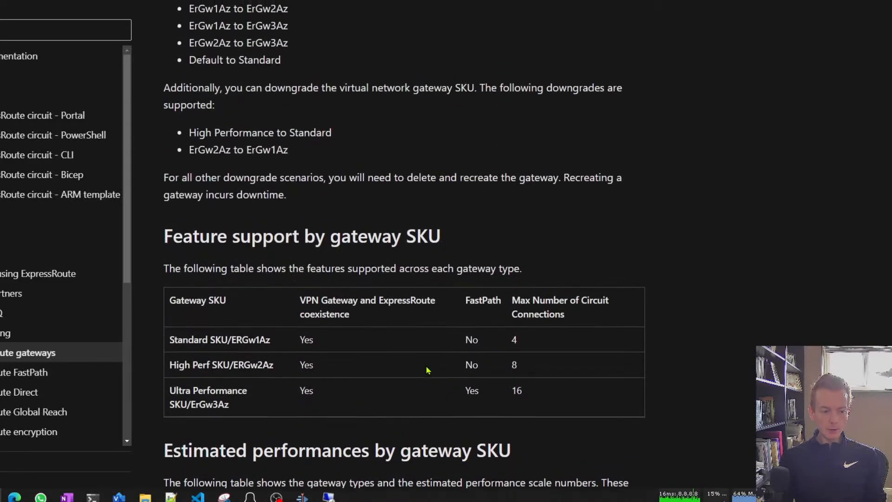
scroll("up", 3)
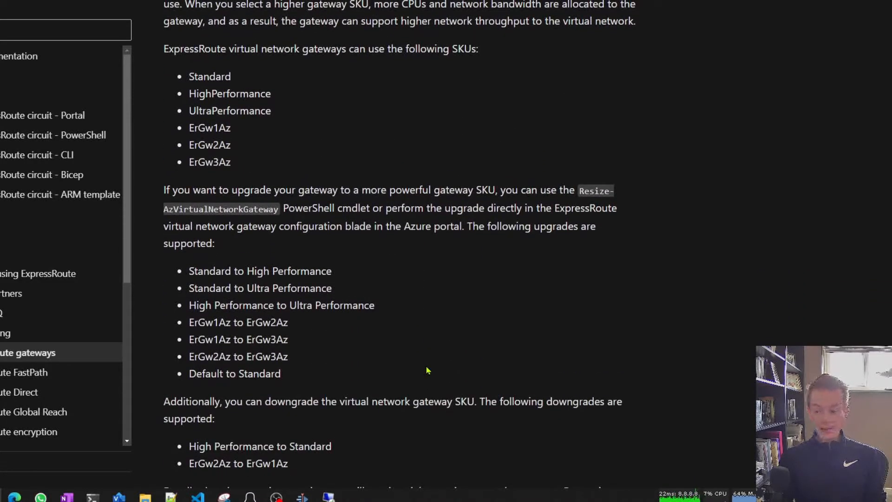
scroll("up", 3)
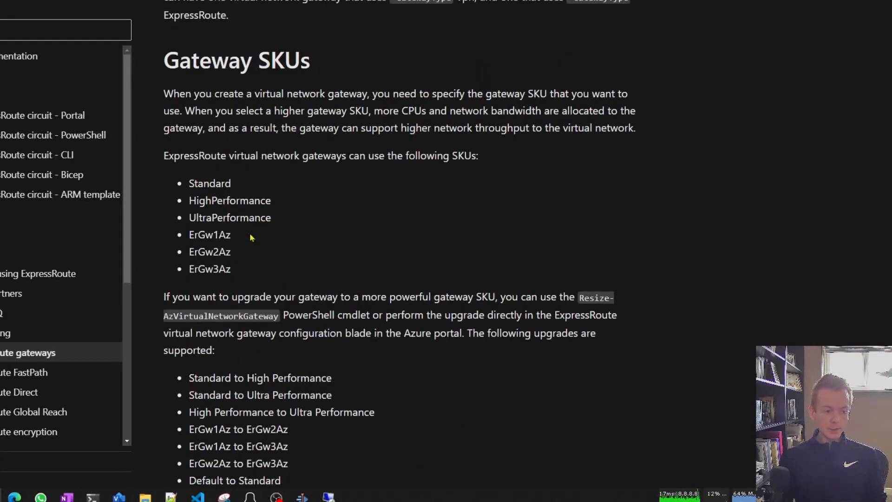
scroll("down", 3)
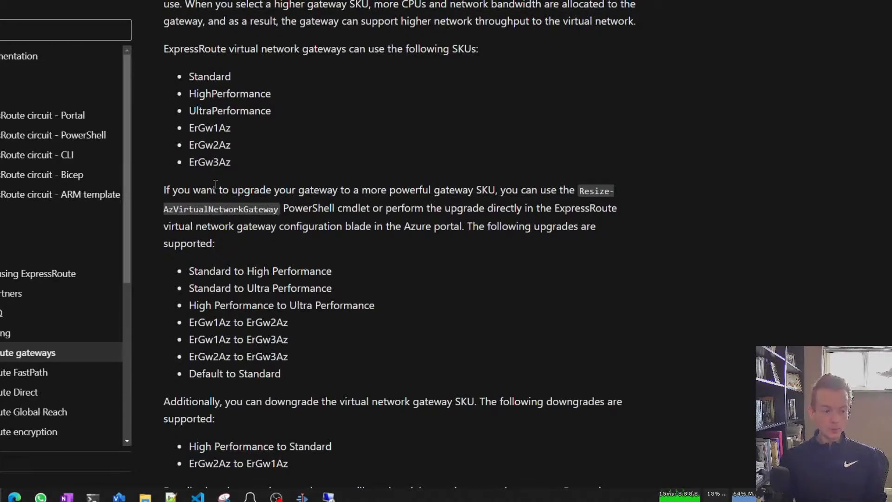
left_click_drag(217, 189, 472, 190)
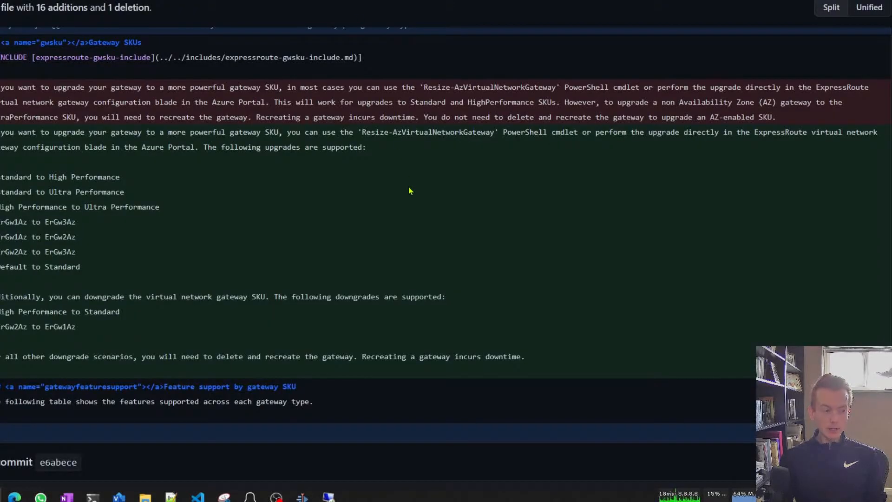
scroll("up", 3)
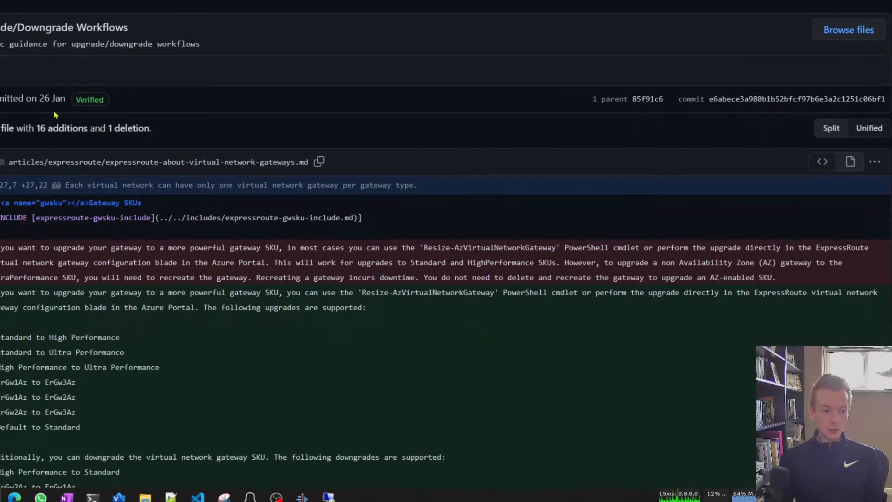
scroll("down", 3)
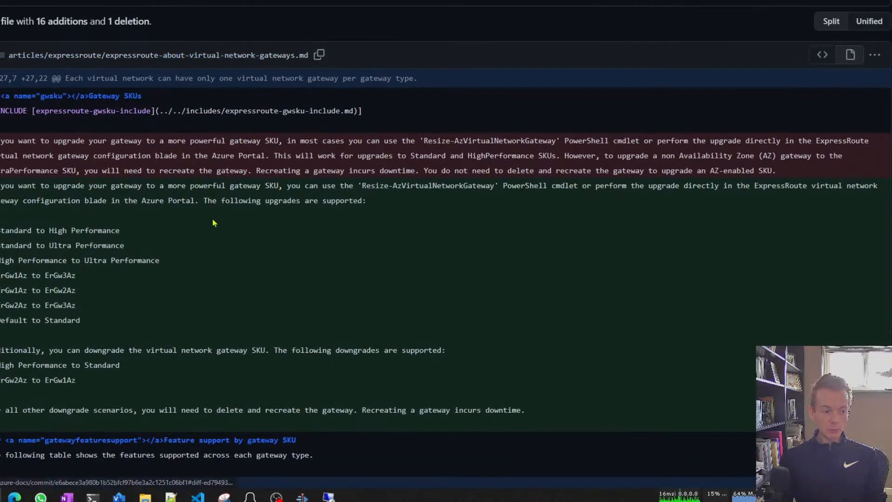
scroll("down", 3)
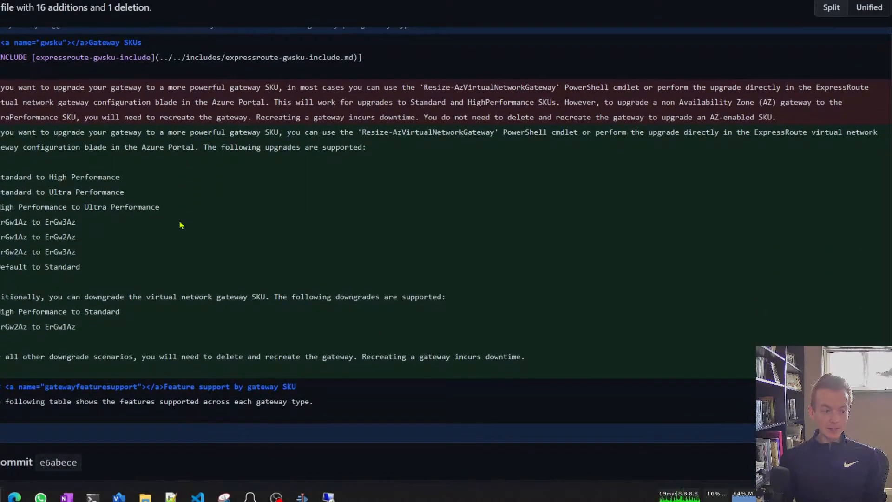
mouse_move(134, 204)
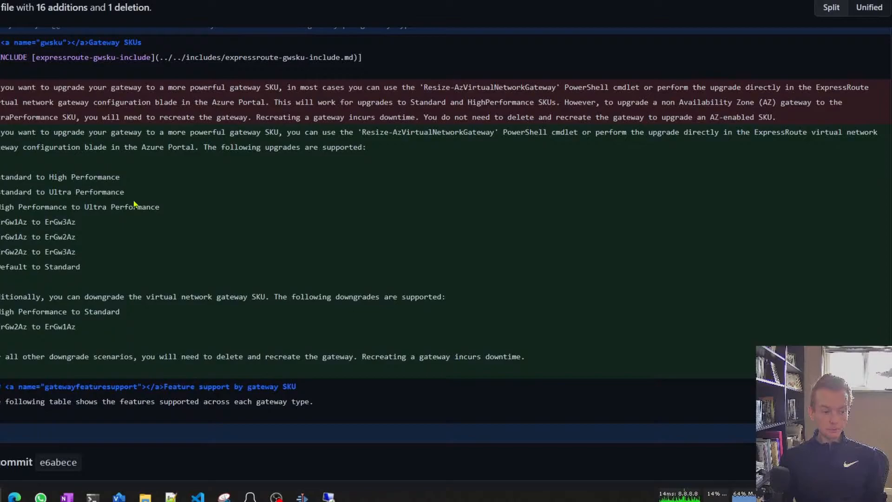
Step: Highlight the gateway's current SKU value Standard in the Essentials pane
double_click(61, 191)
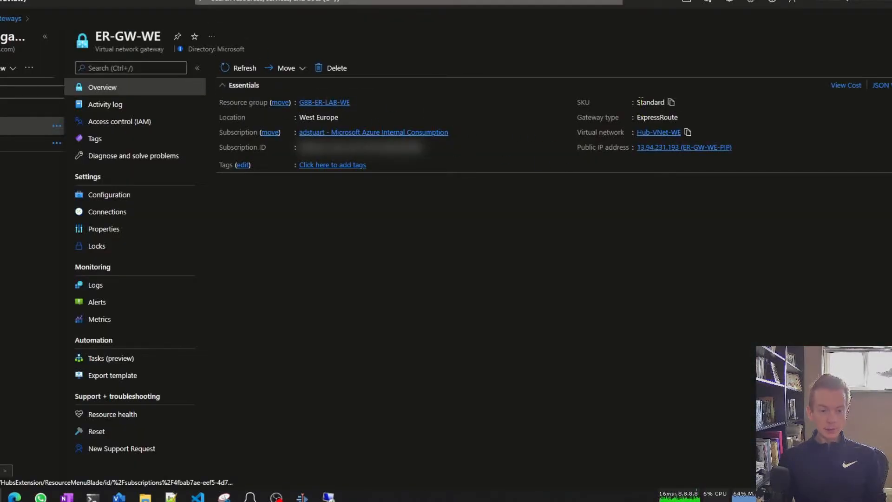
double_click(650, 102)
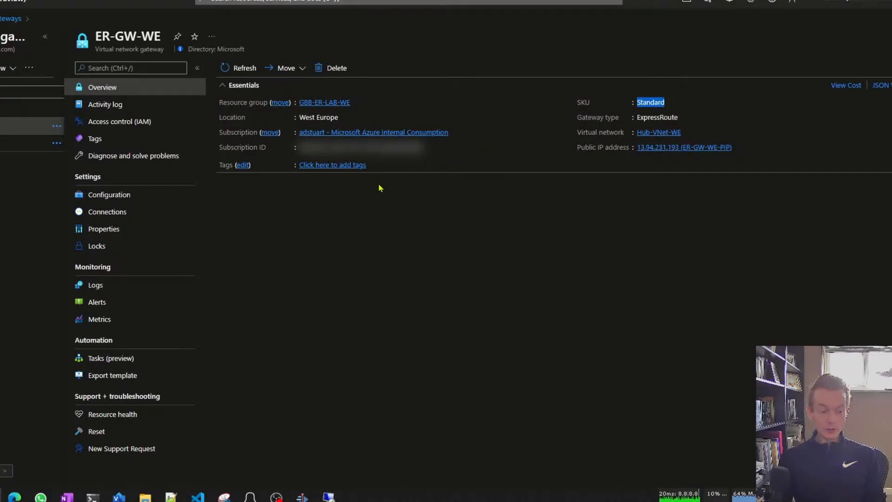
mouse_move(349, 424)
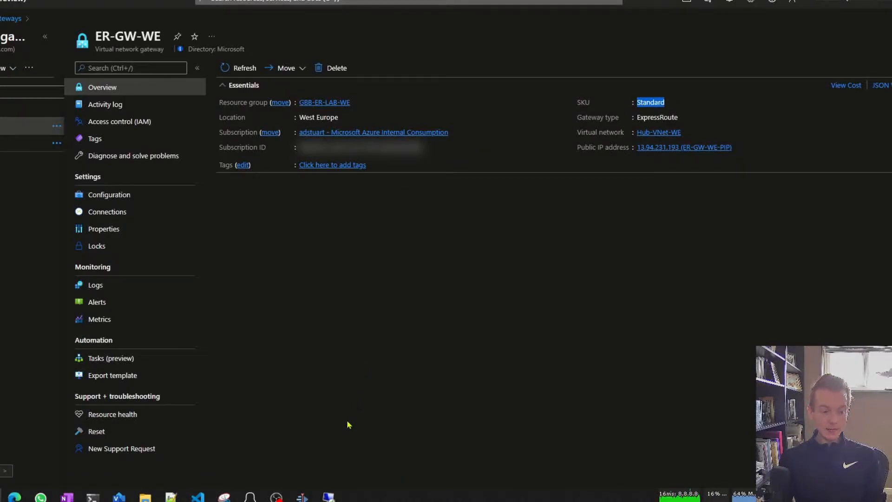
Step: Stop the running ping (592 sent, none lost) and start a fresh ping 10.10.3.4 -t
left_click(327, 496)
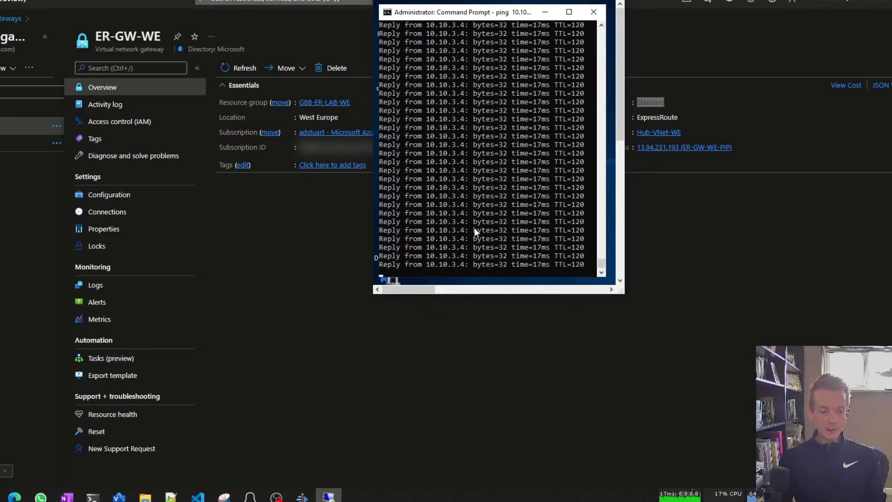
mouse_move(577, 211)
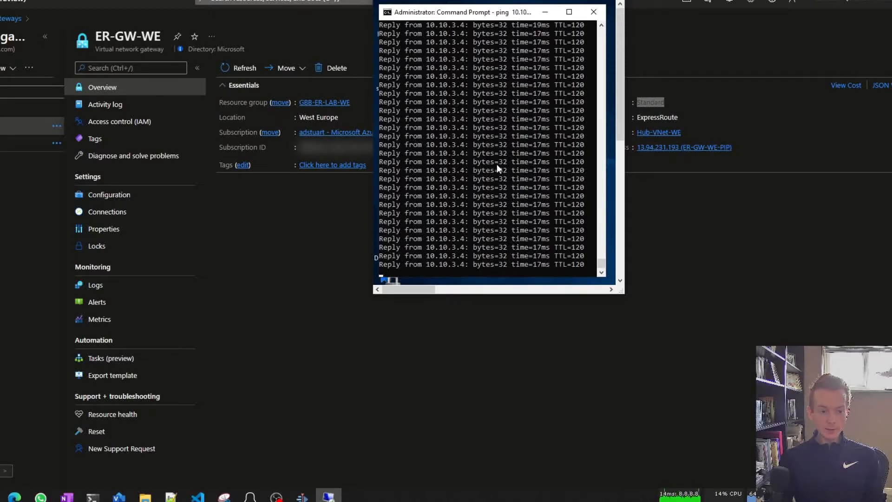
key("ctrl+c")
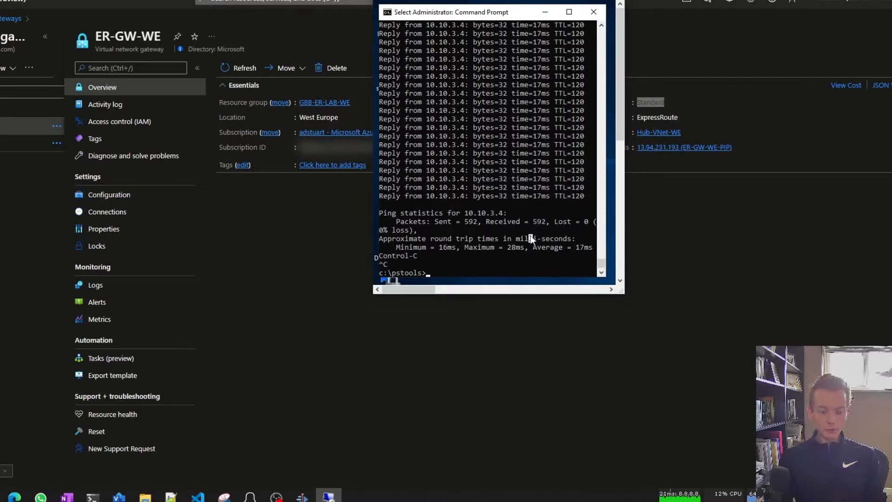
type("ping 10.10.3.4 -t")
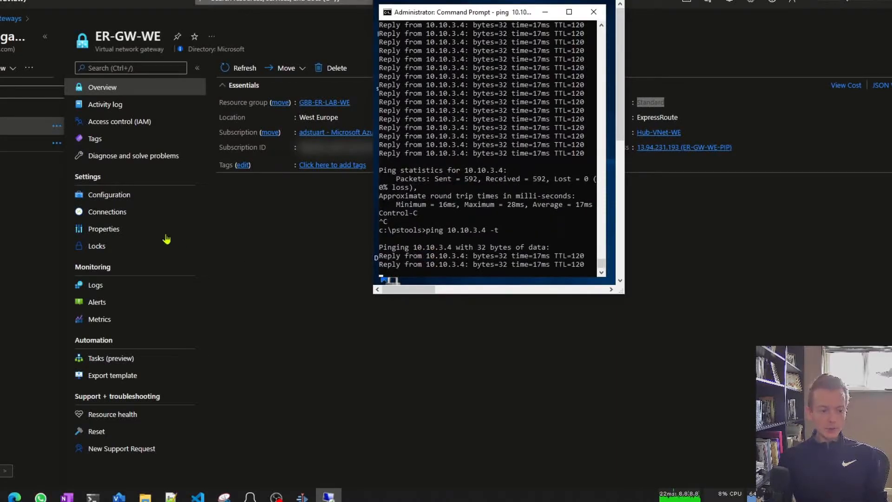
Step: In the gateway's Configuration settings, choose Ultra performance as the new SKU
left_click(108, 194)
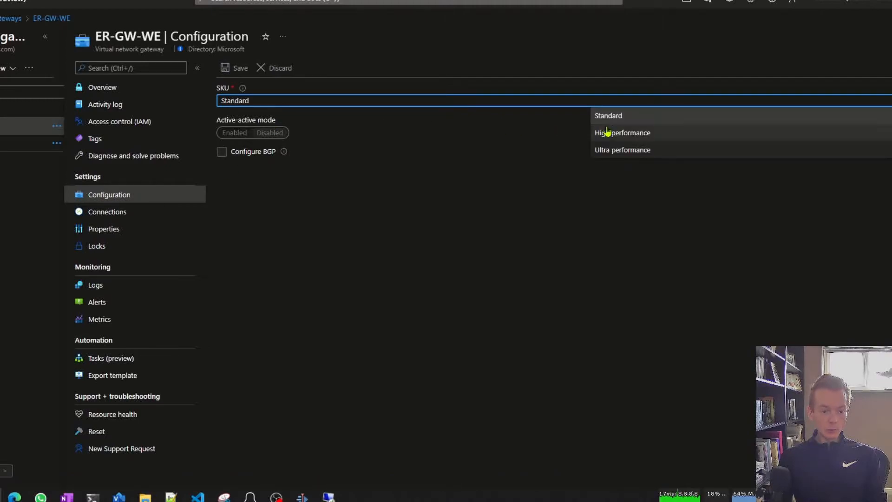
mouse_move(625, 149)
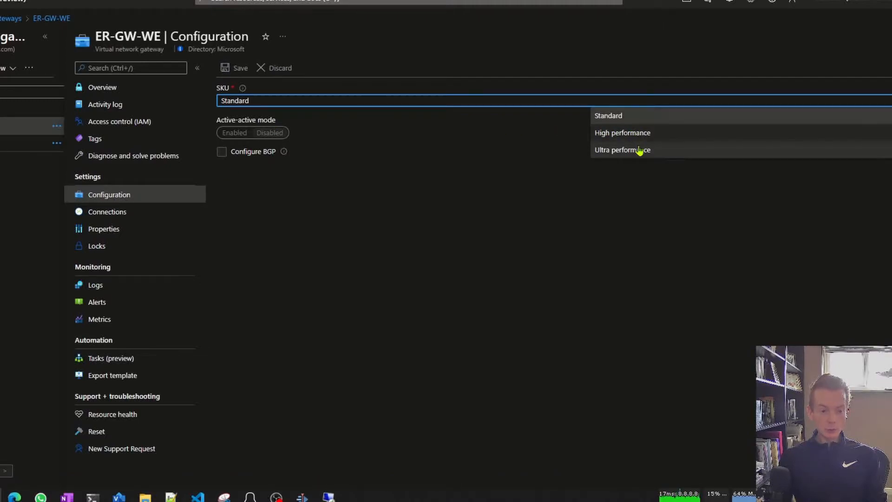
left_click(622, 150)
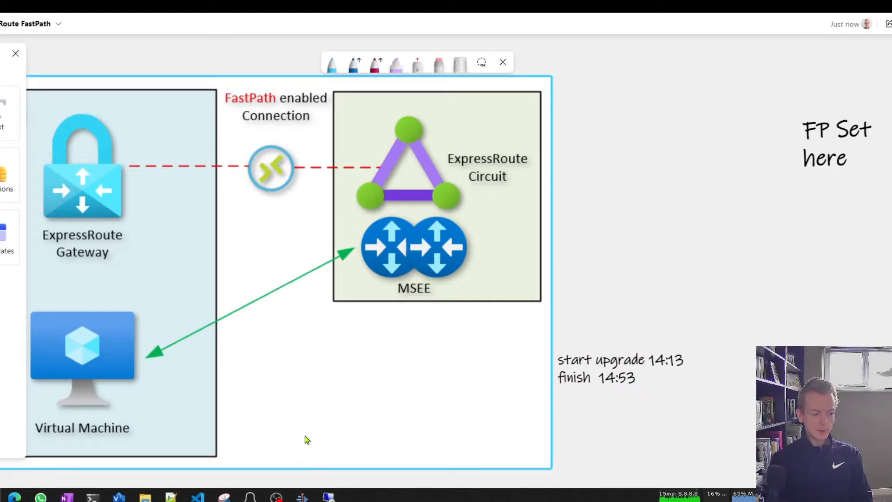
Step: Bring the ping window forward, confirm replies continue during the upgrade, and stop it
left_click(327, 497)
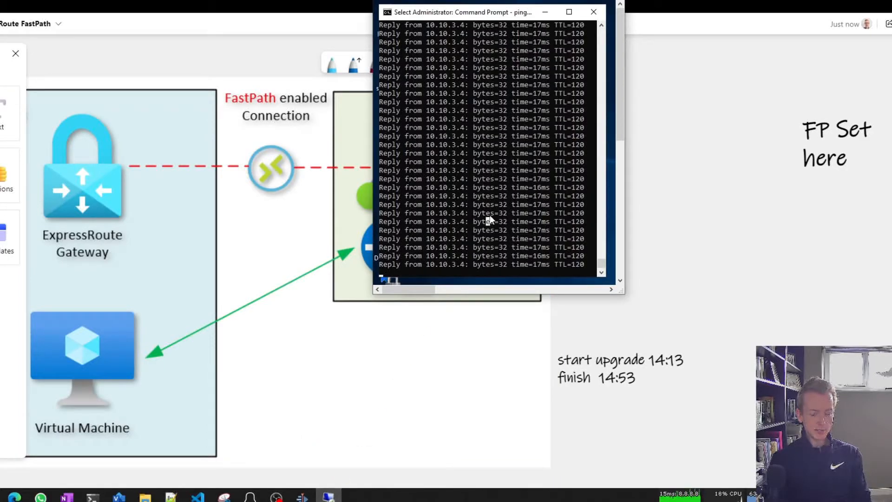
key("ctrl+c")
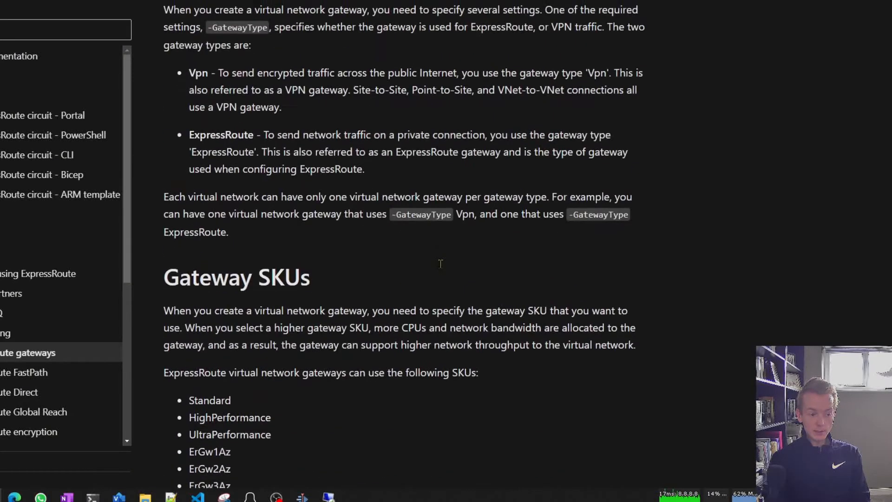
Step: Scroll to the feature support table and highlight Ultra Performance's 16 circuit connections
scroll("down", 3)
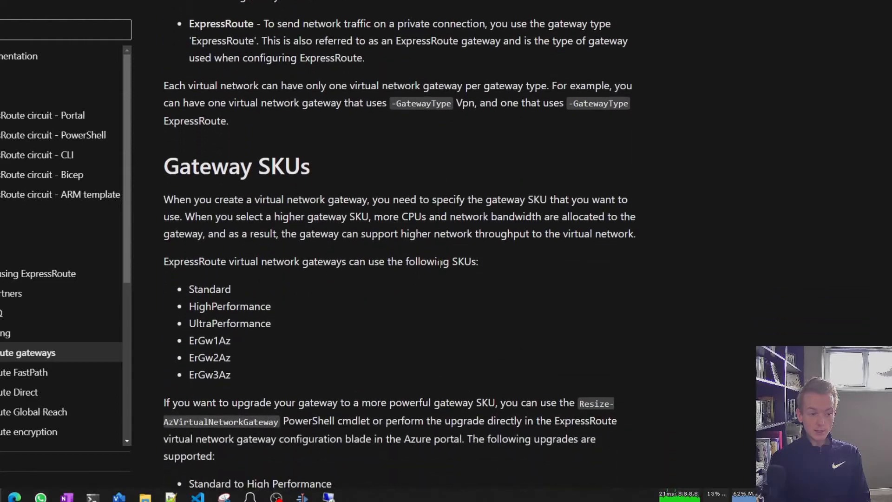
scroll("down", 3)
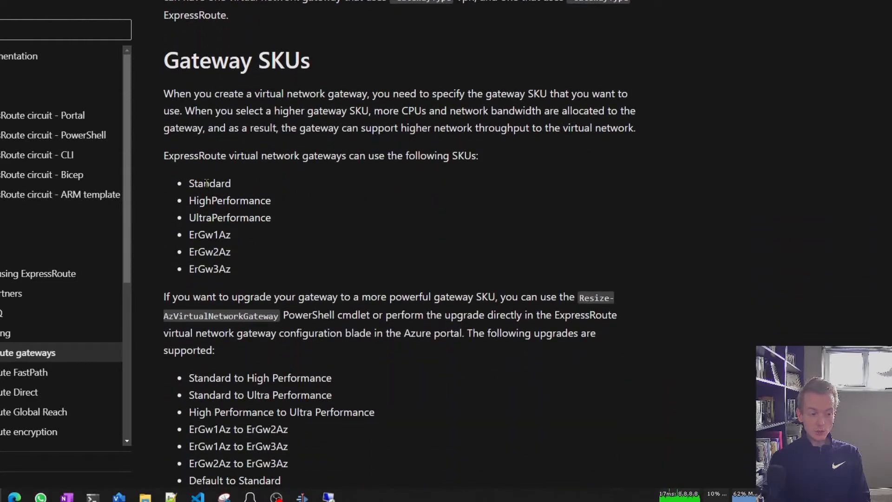
scroll("down", 3)
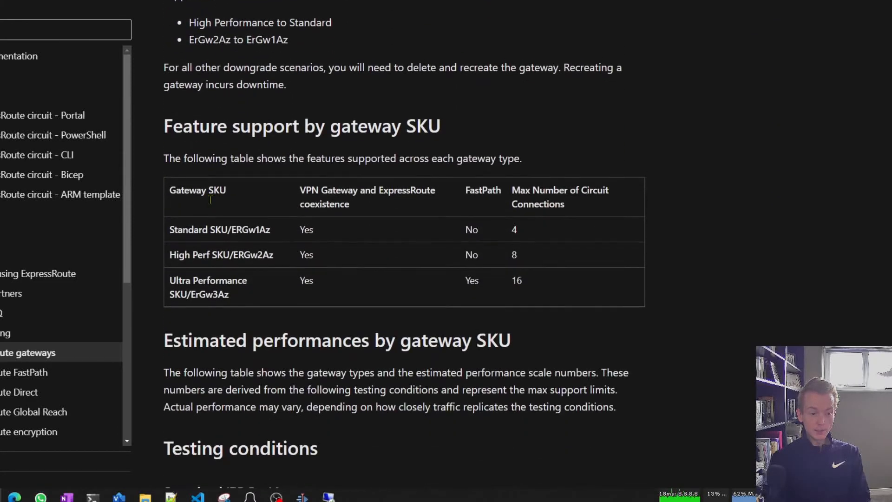
double_click(516, 277)
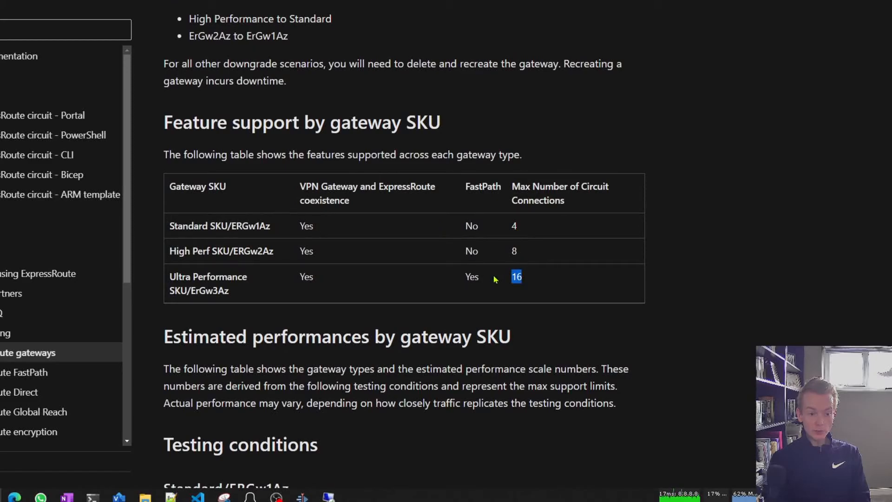
Step: Review the estimated performance table, highlighting the Supported number of VMs column heading
scroll("down", 3)
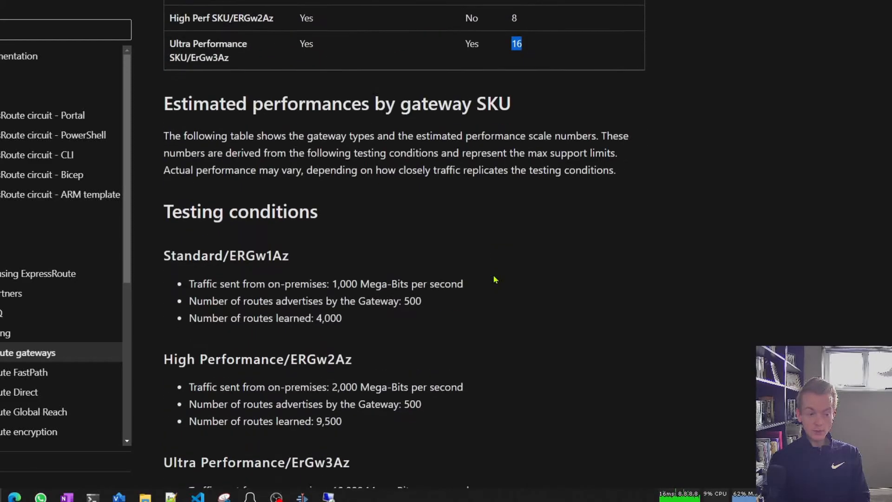
scroll("down", 3)
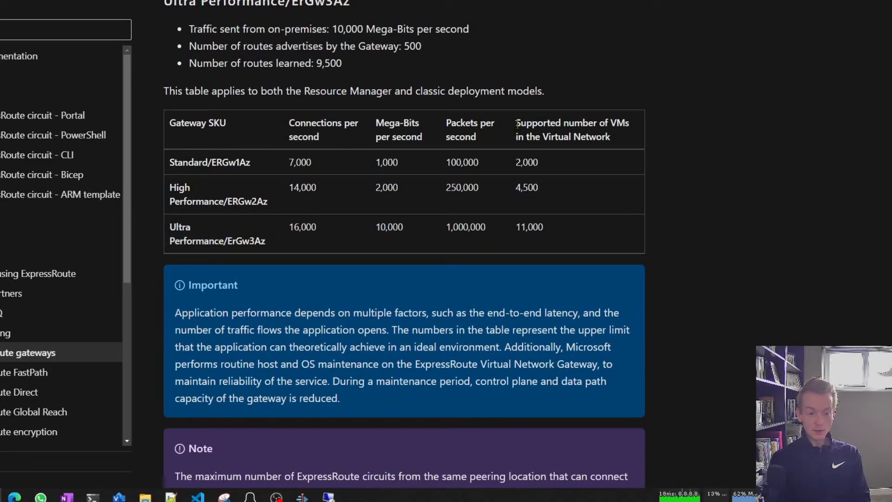
left_click_drag(517, 123, 610, 137)
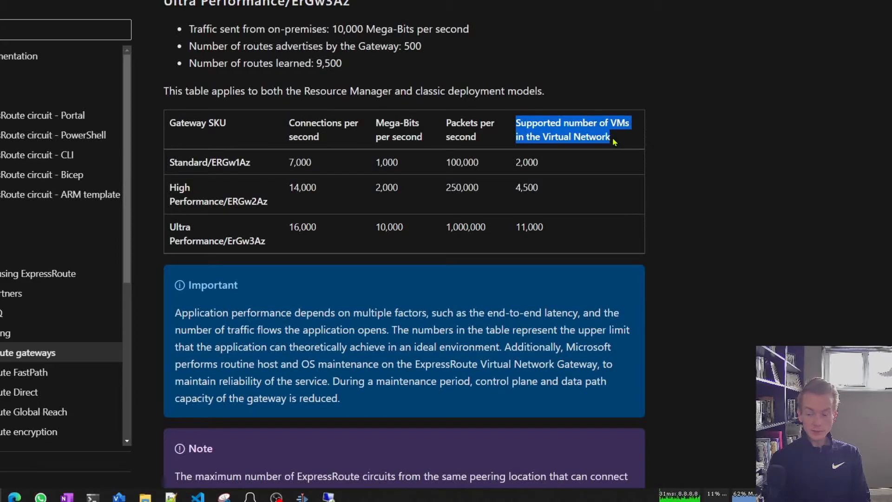
scroll("up", 3)
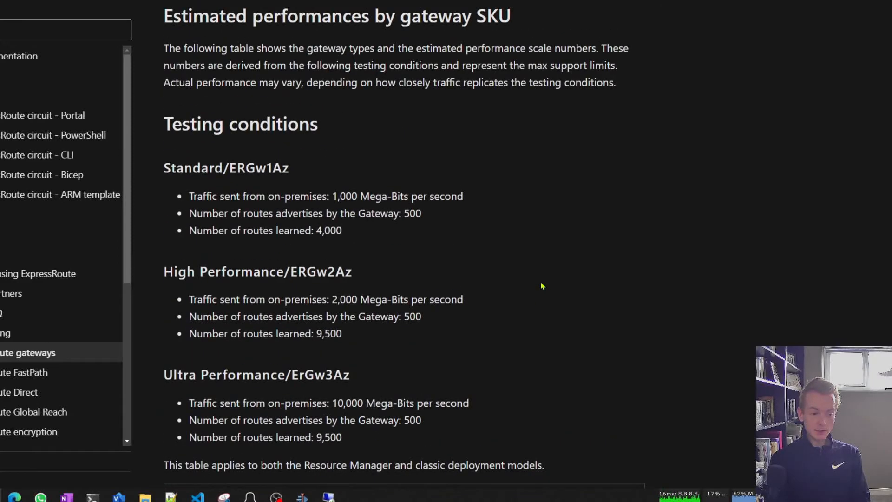
scroll("down", 3)
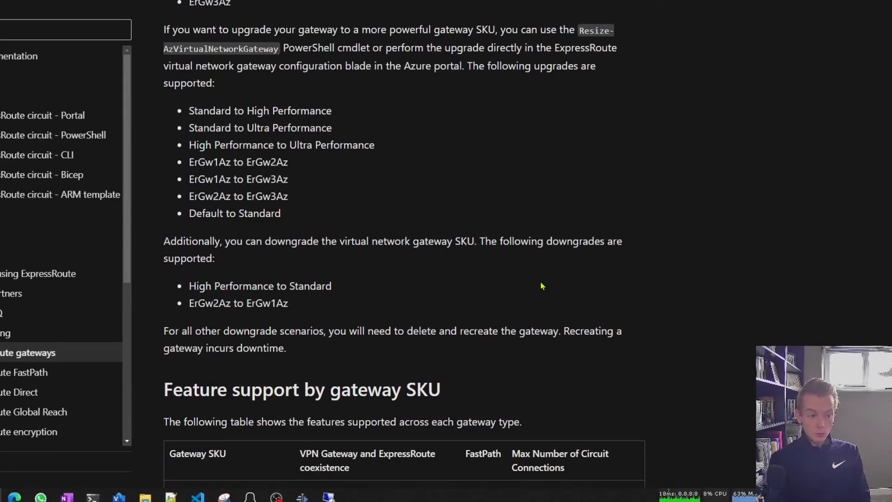
Step: Highlight the zone-redundant ErGw1Az, ErGw2Az and ErGw3Az SKUs in the list, twice, then clear it
scroll("down", 3)
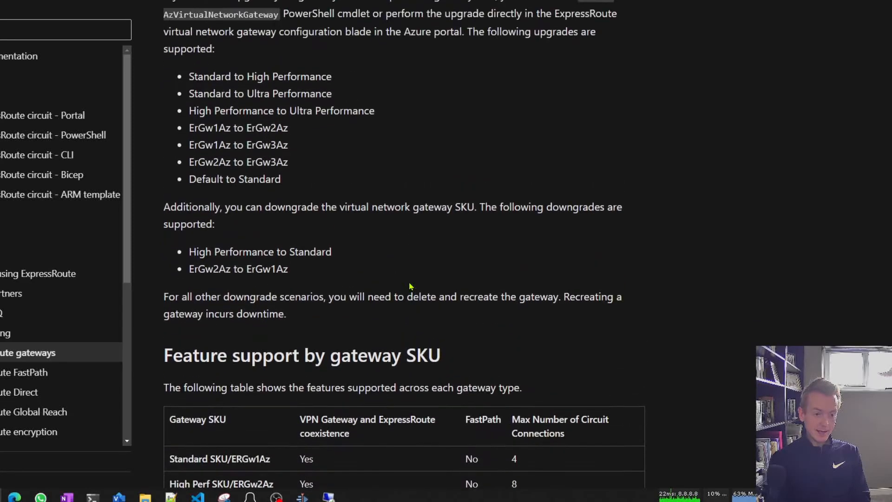
scroll("up", 3)
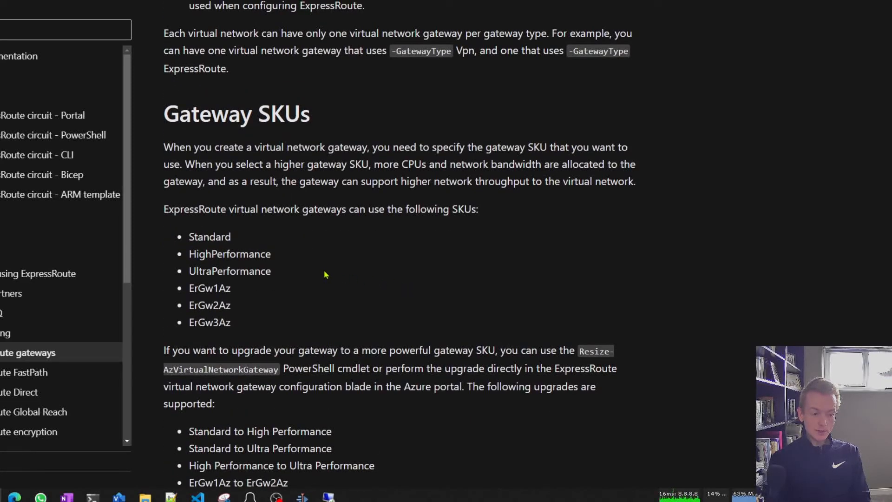
left_click_drag(227, 254, 271, 271)
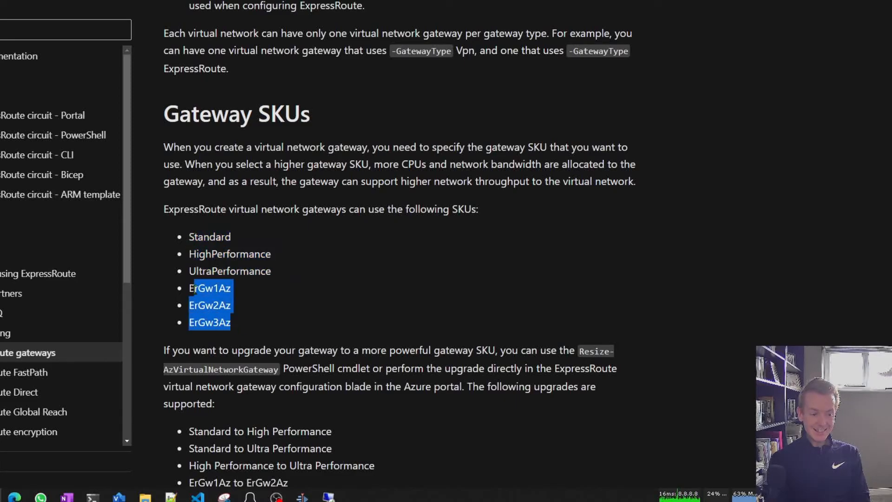
mouse_move(249, 319)
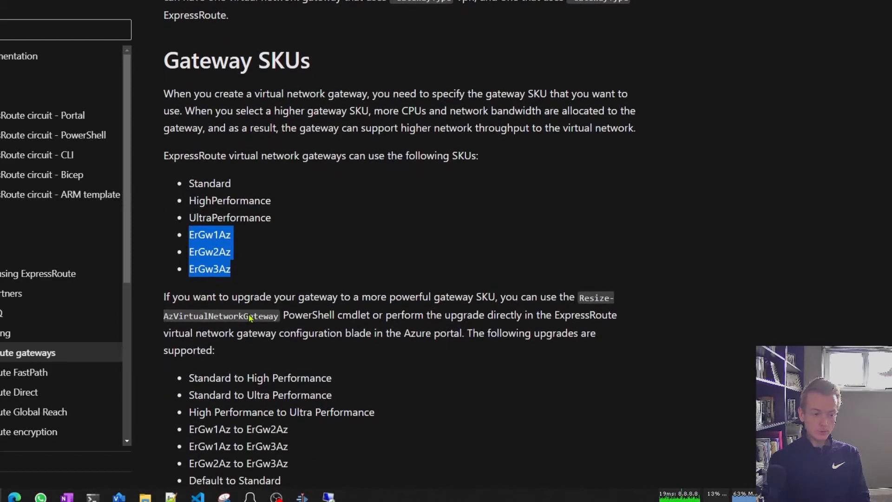
left_click(273, 218)
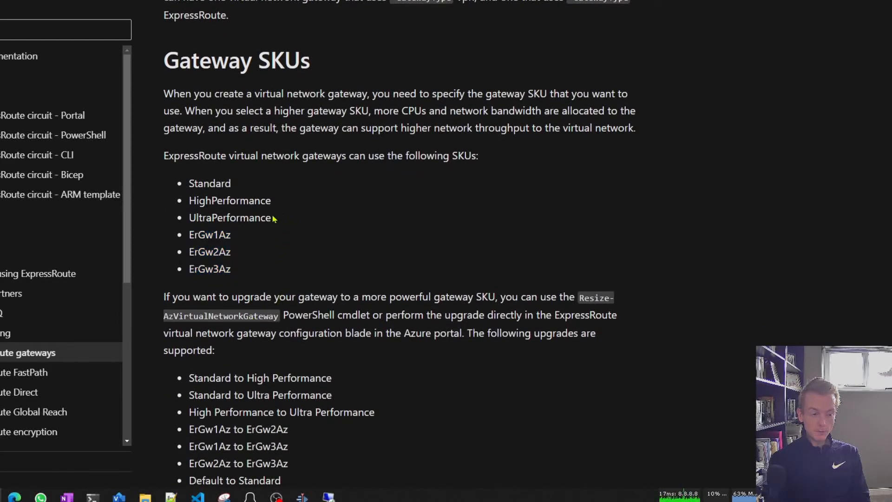
left_click_drag(190, 234, 231, 268)
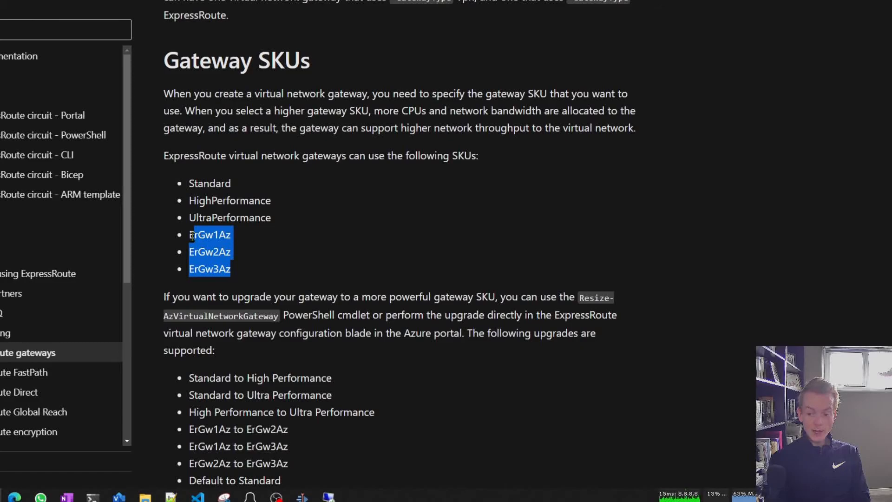
mouse_move(244, 246)
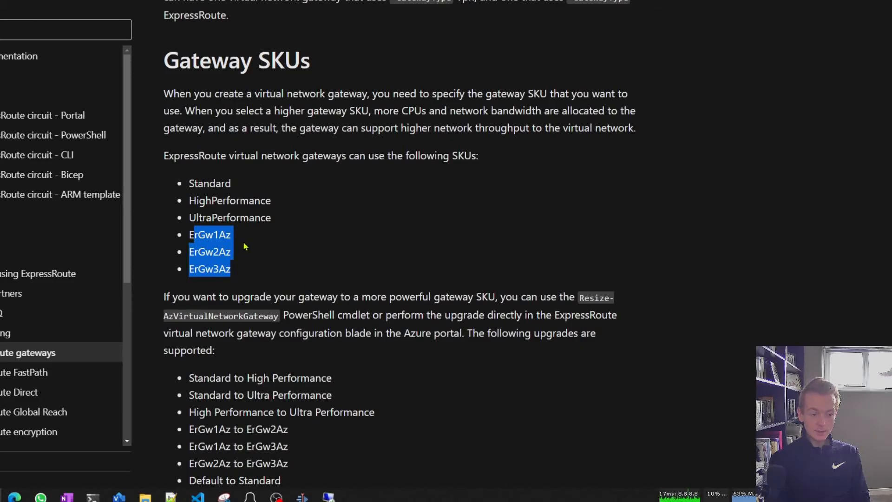
mouse_move(244, 247)
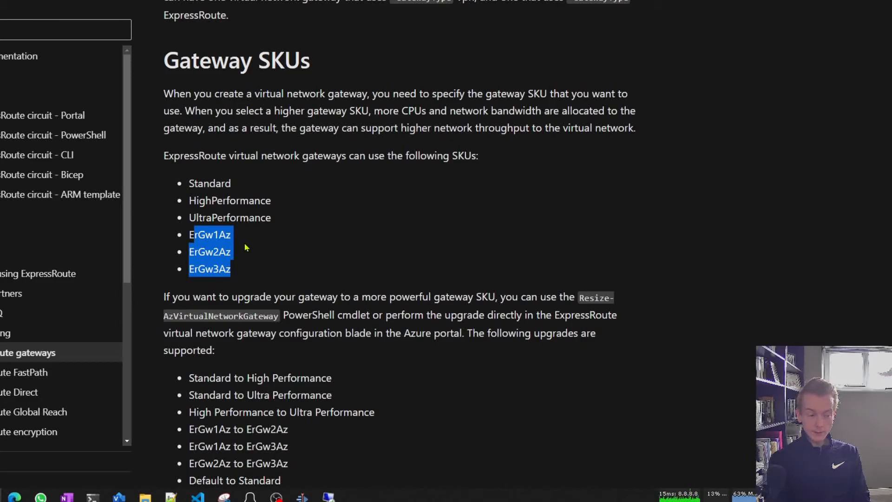
left_click(254, 258)
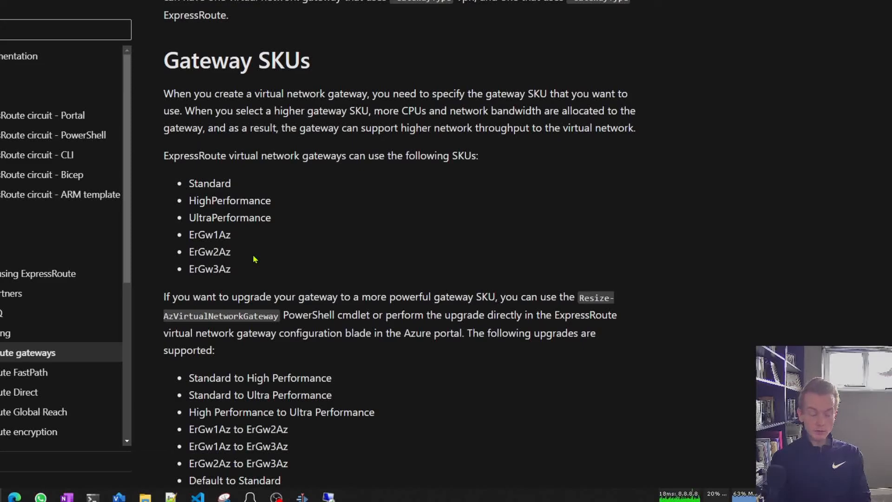